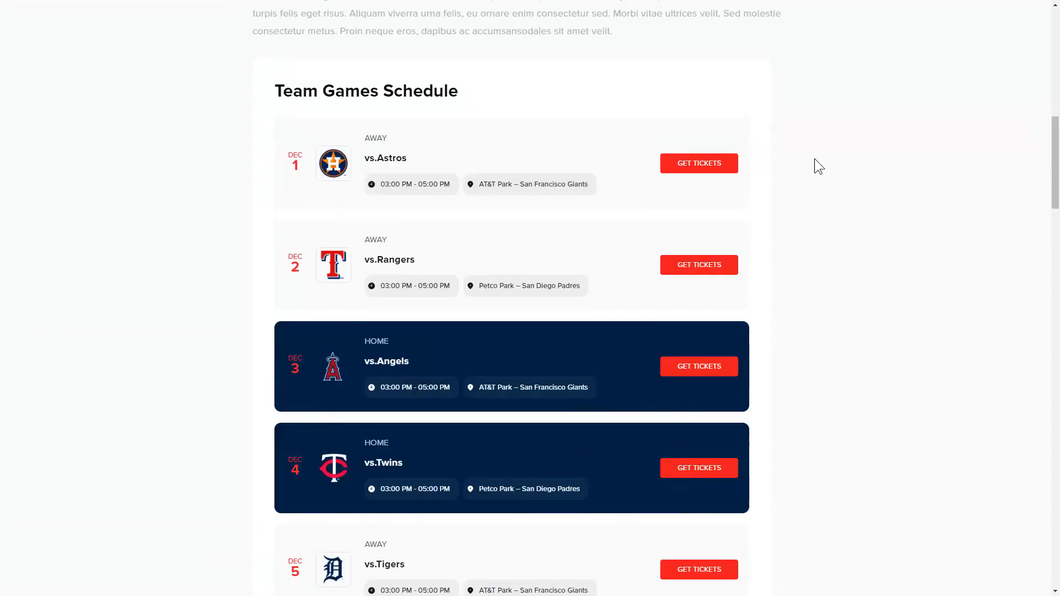
Leave the Team Games Schedule example for the elfsight.com home page
{"action": "left_click", "coordinate": [384, 158]}
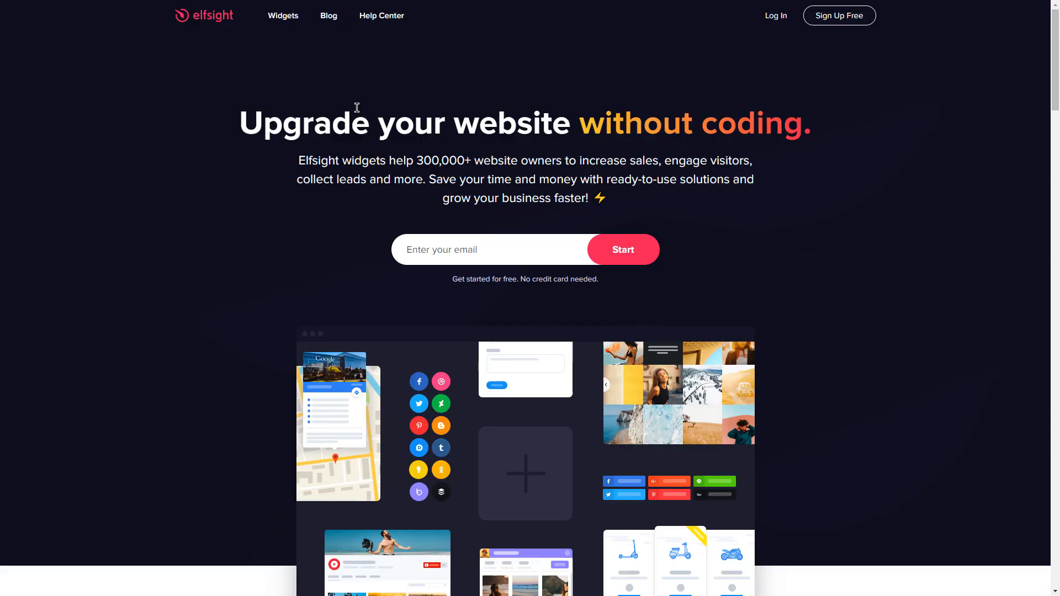
Start creating a new Event Calendar widget from the Widgets list
{"action": "left_click", "coordinate": [283, 15]}
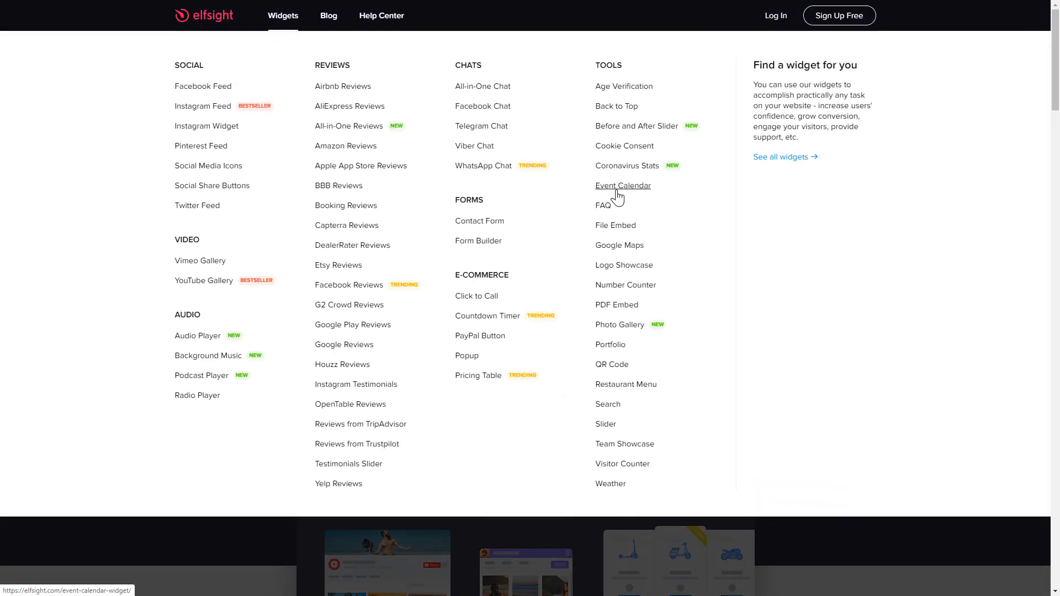
{"action": "left_click", "coordinate": [623, 185]}
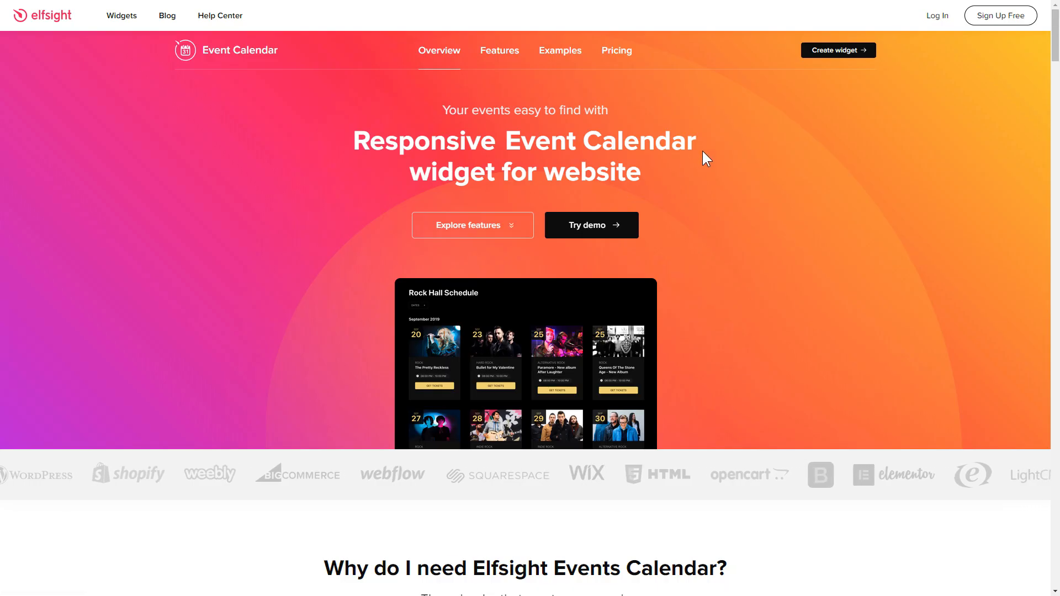
{"action": "left_click", "coordinate": [838, 50]}
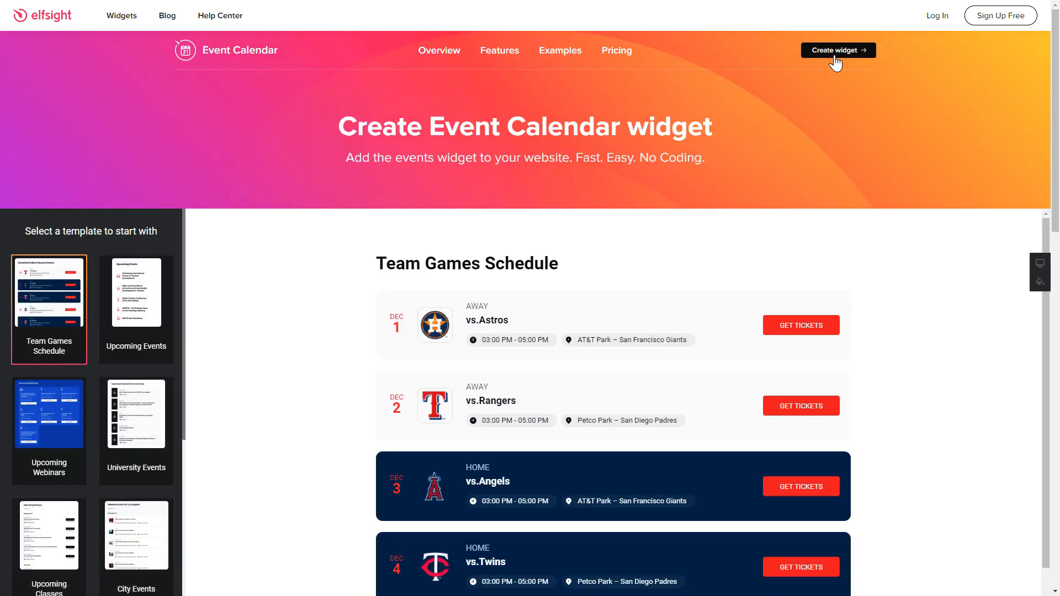
Compare University Events, then continue with the Team Games Schedule template
{"action": "scroll", "scroll_direction": "down", "scroll_amount": 3}
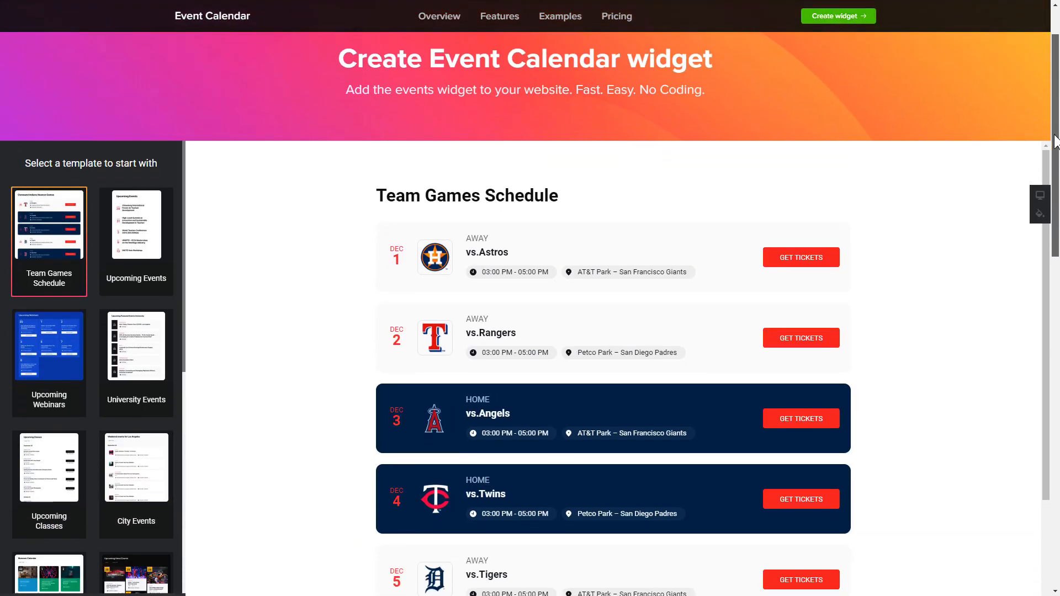
{"action": "scroll", "scroll_direction": "down", "scroll_amount": 3}
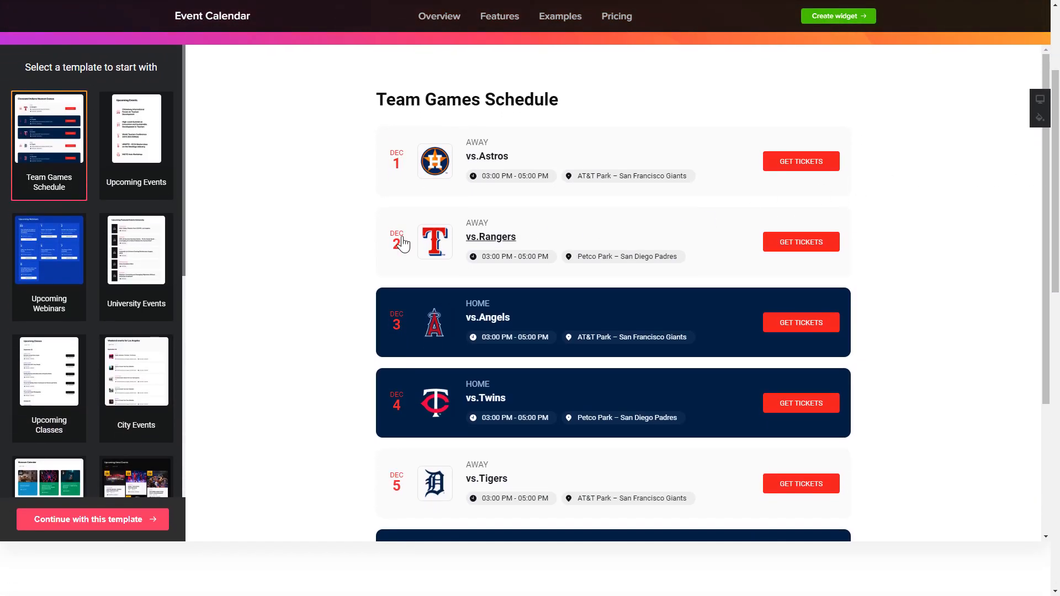
{"action": "left_click", "coordinate": [136, 250]}
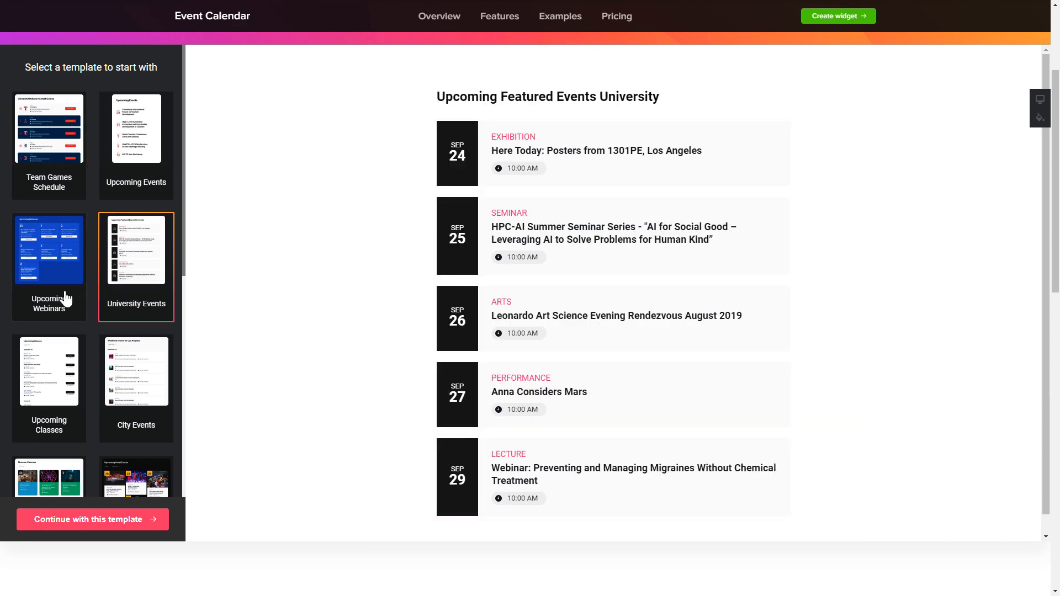
{"action": "left_click", "coordinate": [49, 127]}
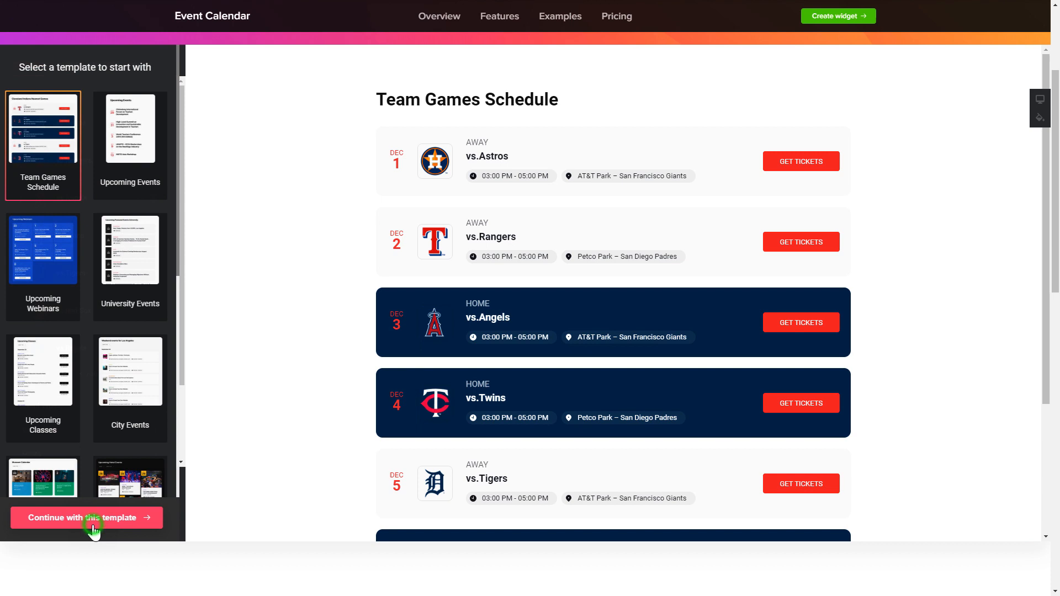
{"action": "left_click", "coordinate": [86, 518]}
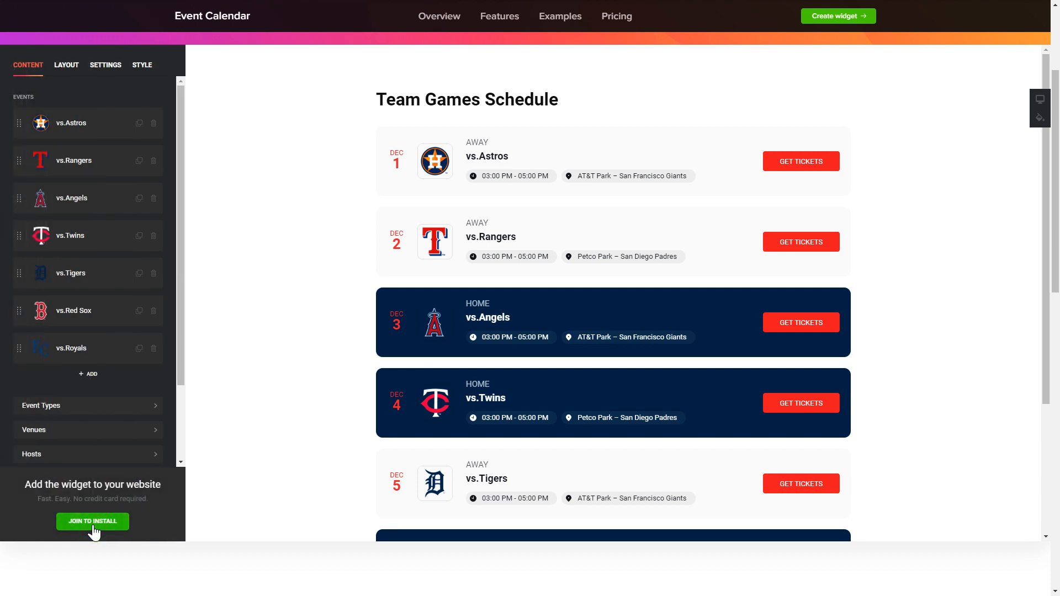
{"action": "mouse_move", "coordinate": [185, 390]}
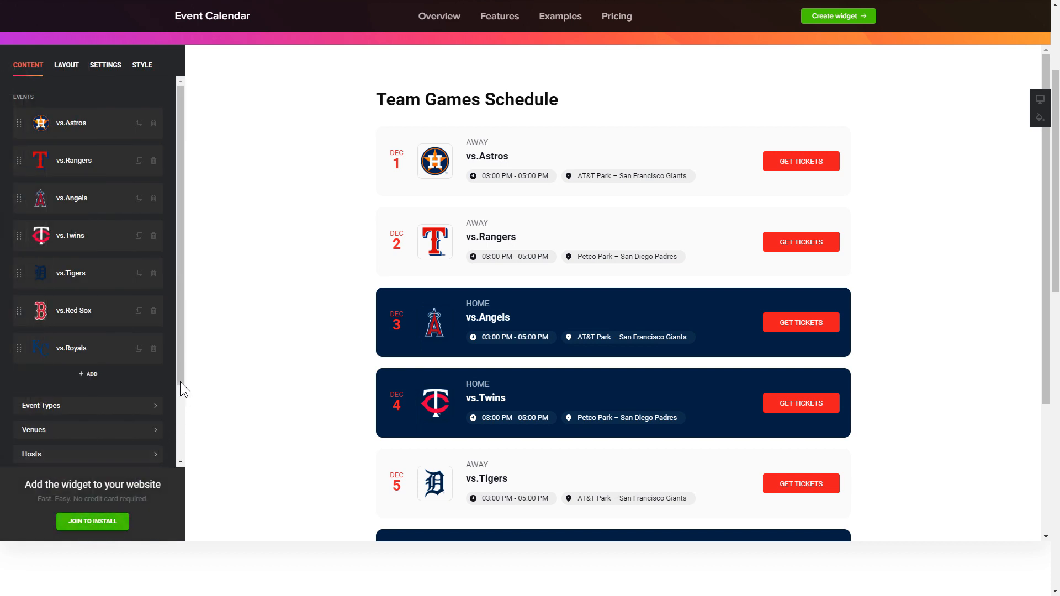
Inspect the vs.Royals event, return to the list, and show Layout (list, 10 events, 940 width)
{"action": "scroll", "scroll_direction": "down", "scroll_amount": 3}
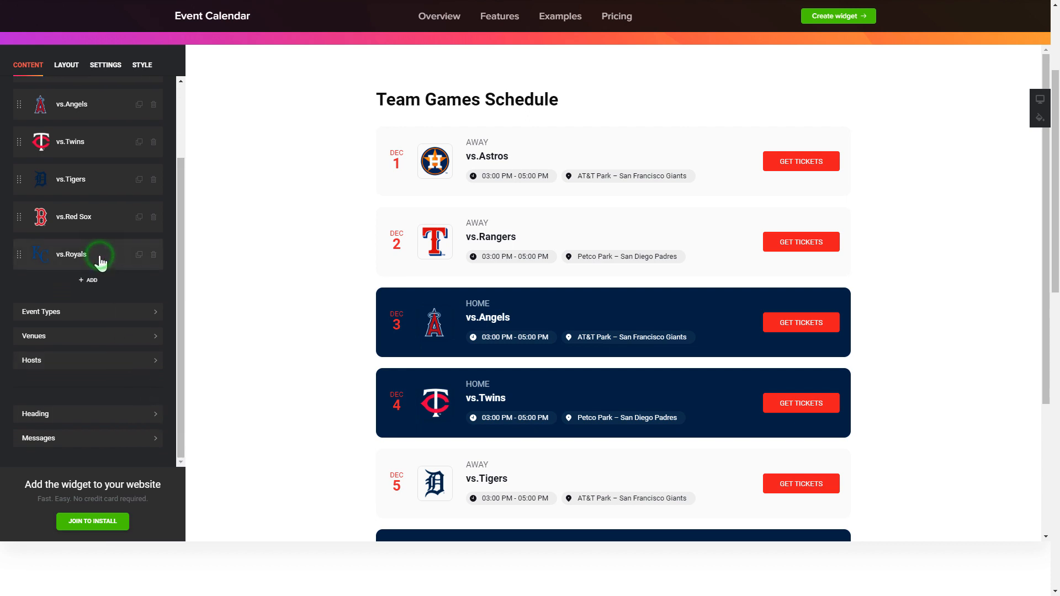
{"action": "left_click", "coordinate": [70, 254]}
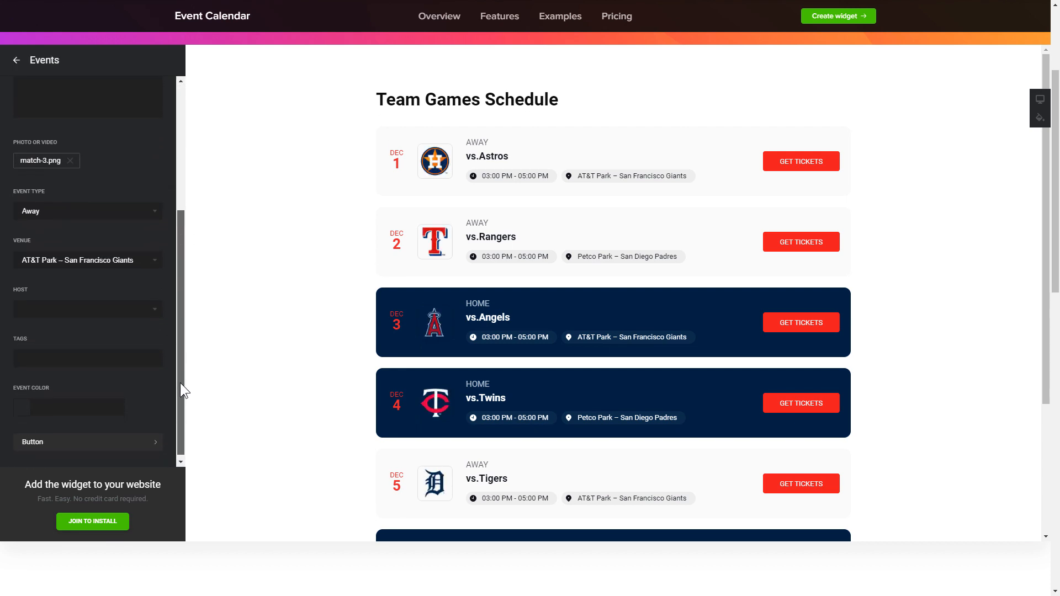
{"action": "left_click", "coordinate": [17, 60]}
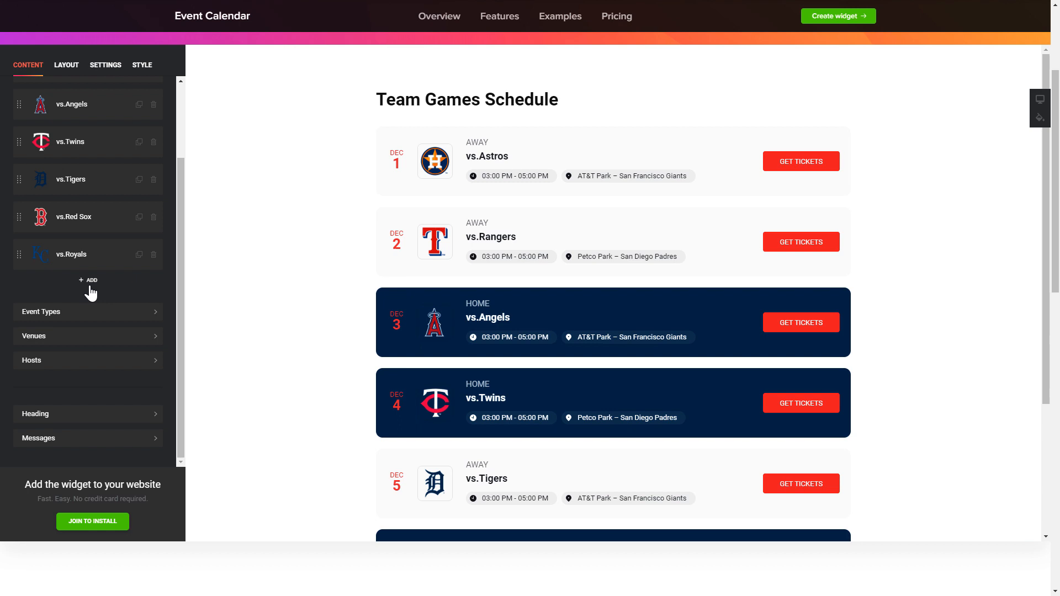
{"action": "left_click", "coordinate": [65, 65]}
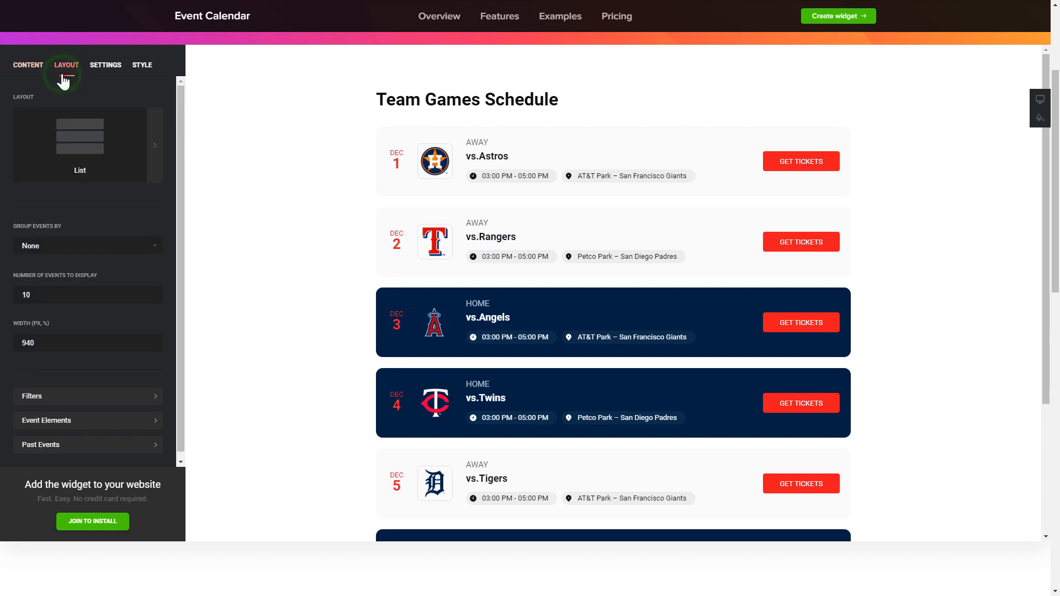
Review Settings and Style, then bring up the sign-up window via Join to Install
{"action": "left_click", "coordinate": [106, 64]}
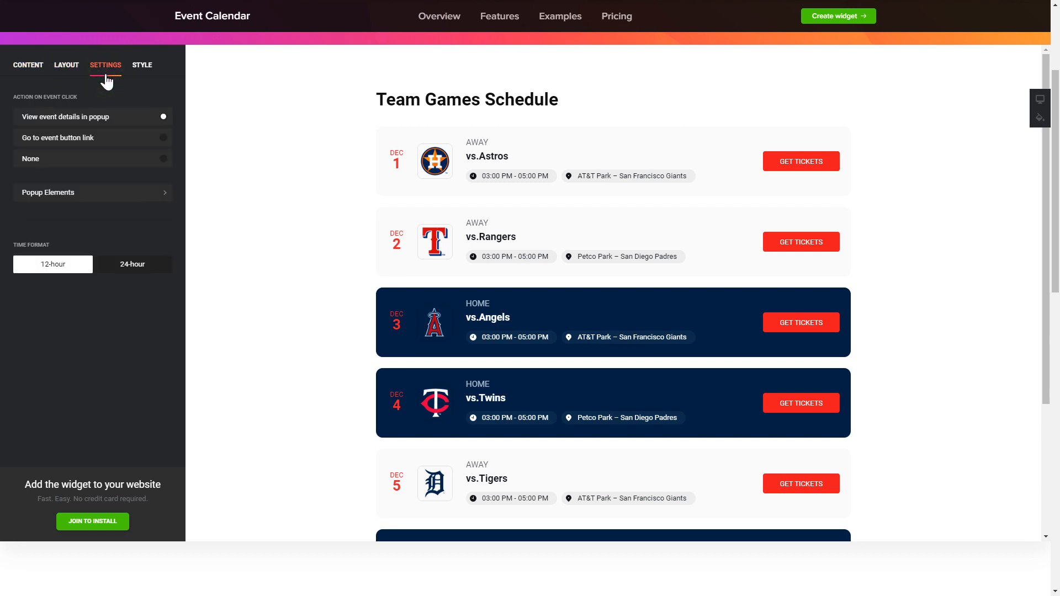
{"action": "left_click", "coordinate": [143, 66]}
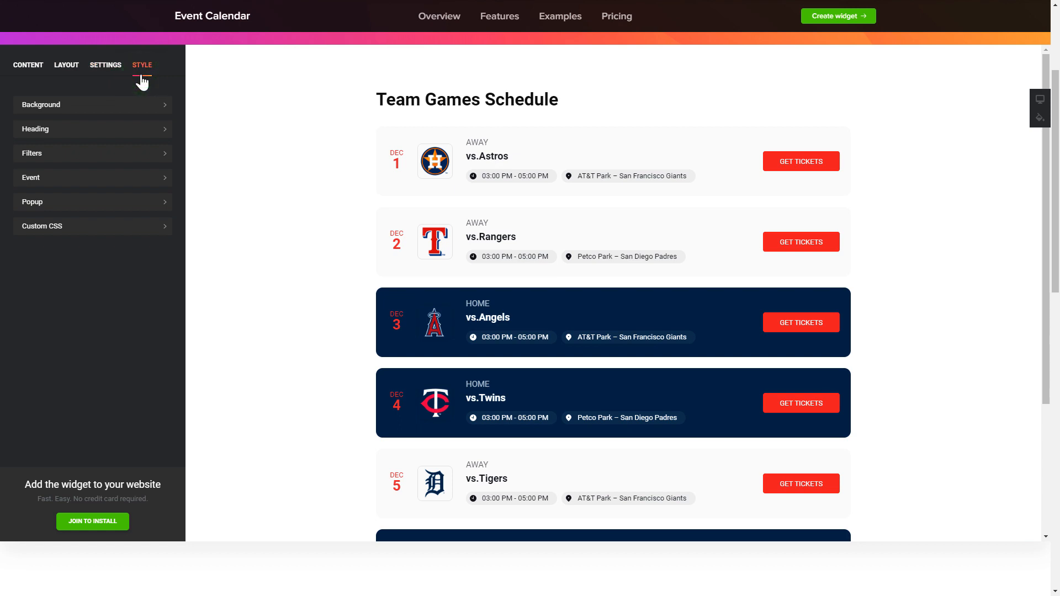
{"action": "left_click", "coordinate": [27, 66]}
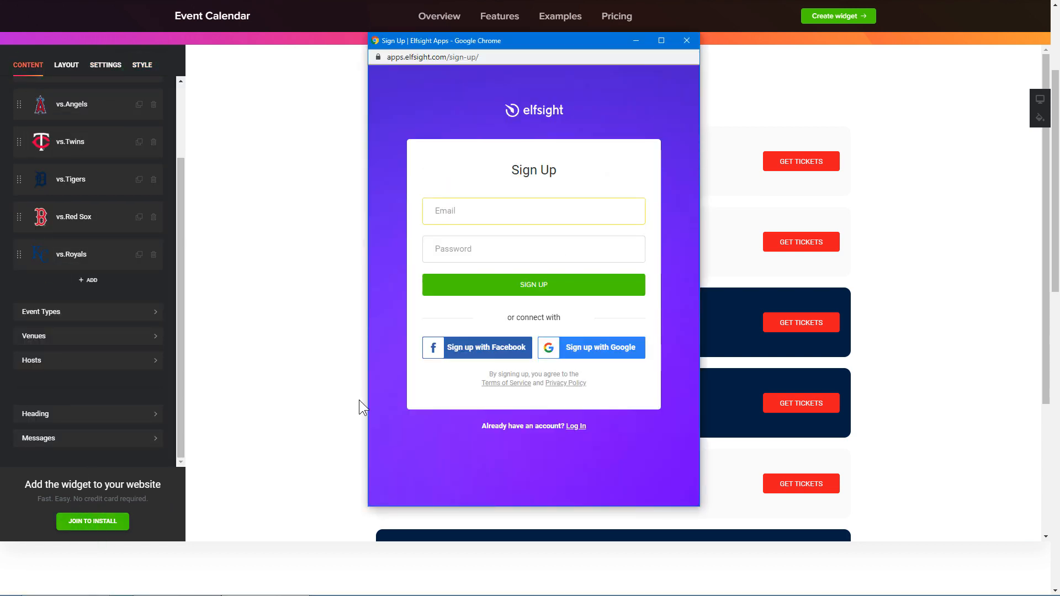
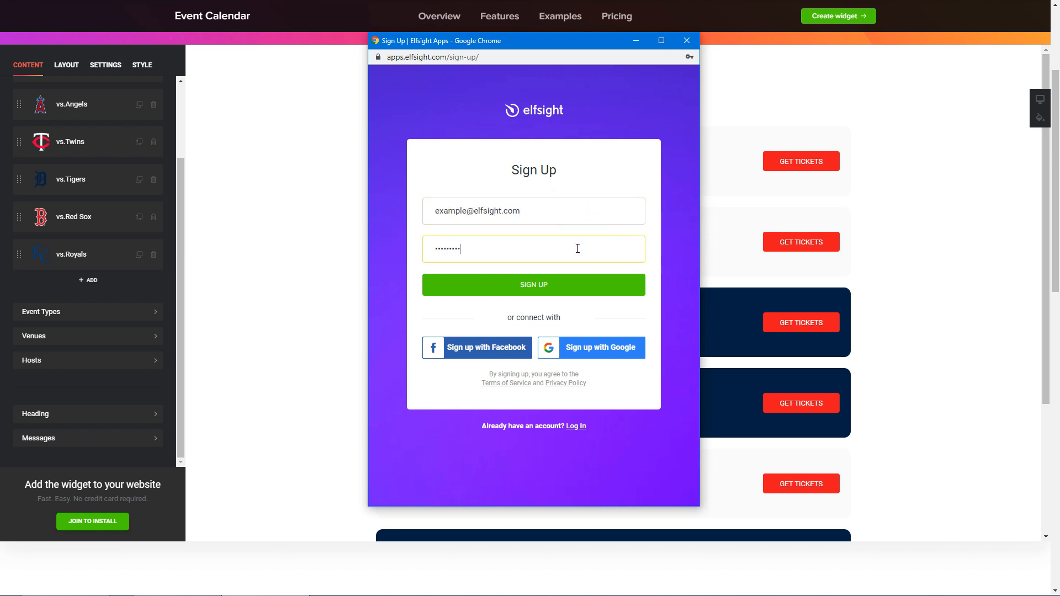
{"action": "left_click", "coordinate": [533, 285]}
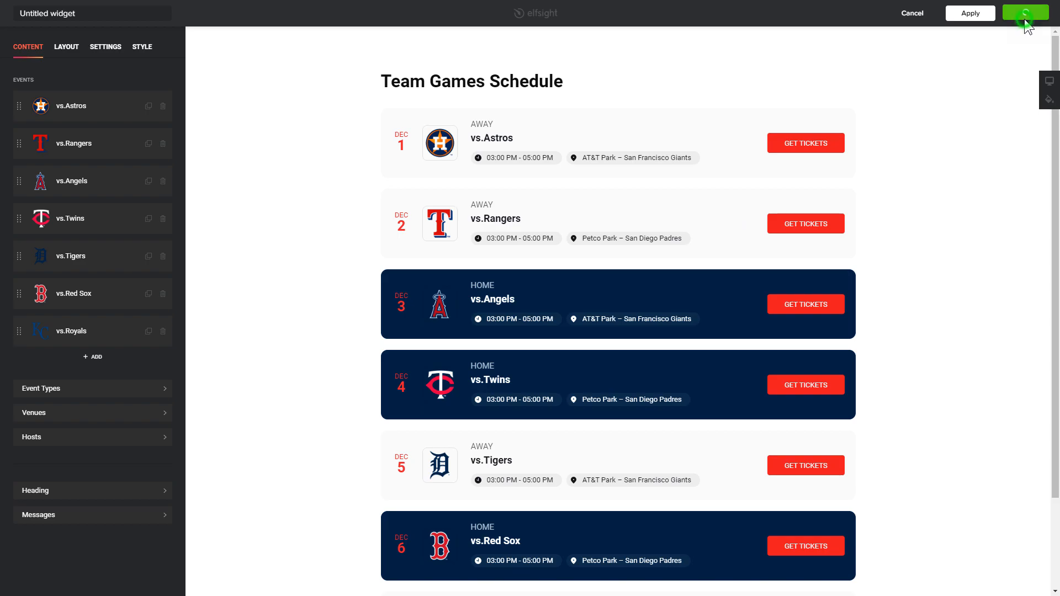
Save the widget, select the free Lite plan, get the install code, and sign in to Webflow
{"action": "left_click", "coordinate": [1025, 13]}
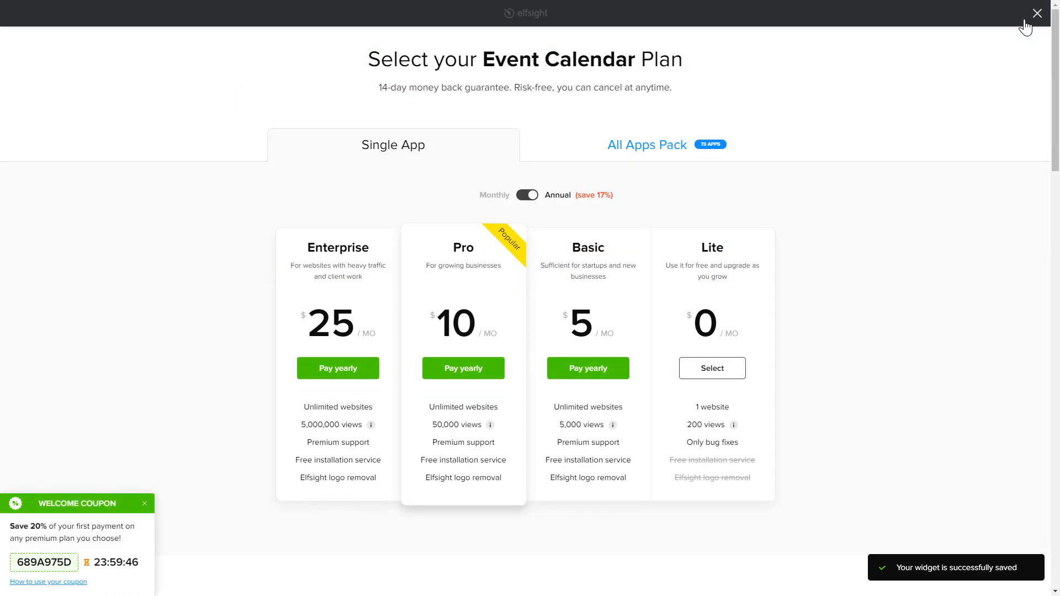
{"action": "mouse_move", "coordinate": [1016, 48]}
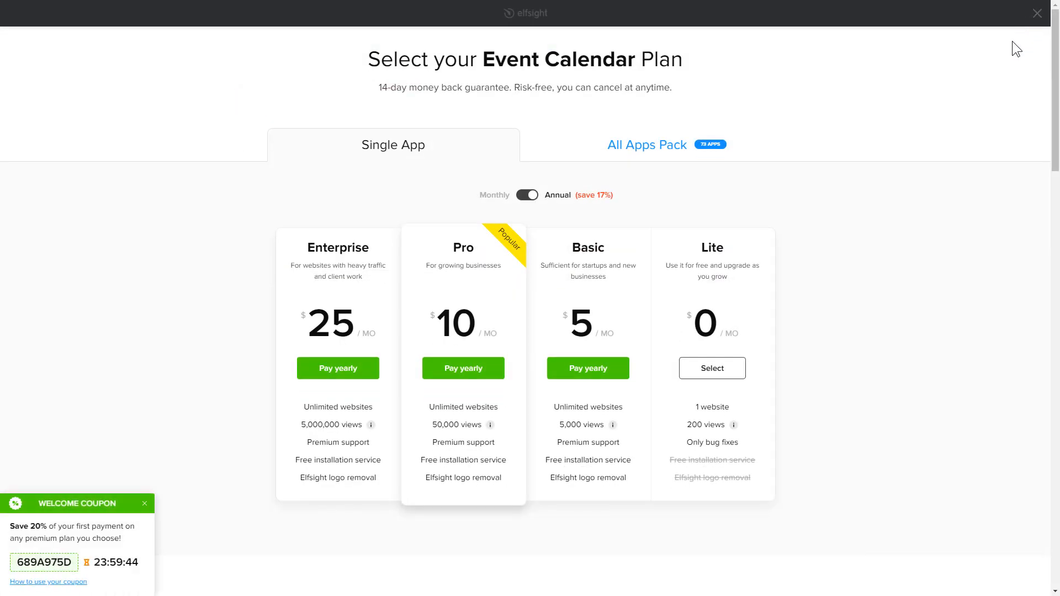
{"action": "mouse_move", "coordinate": [516, 287]}
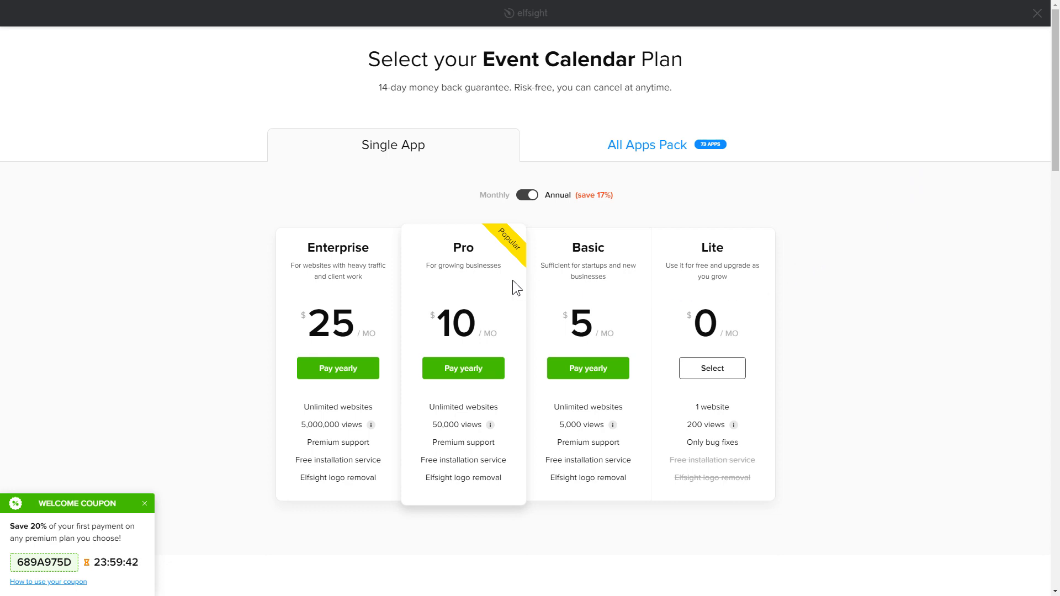
{"action": "mouse_move", "coordinate": [124, 498]}
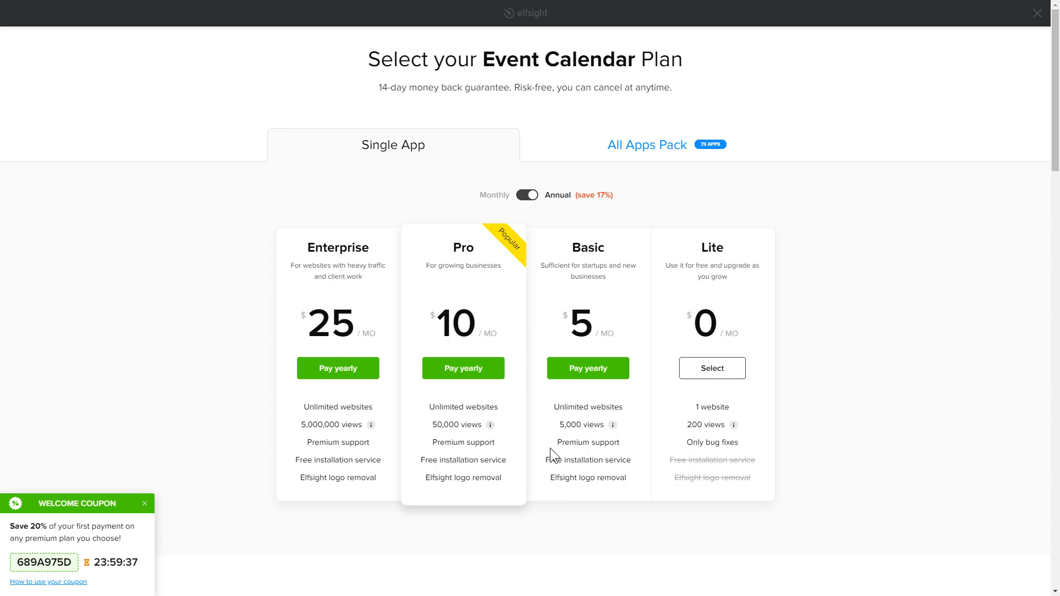
{"action": "left_click", "coordinate": [711, 369]}
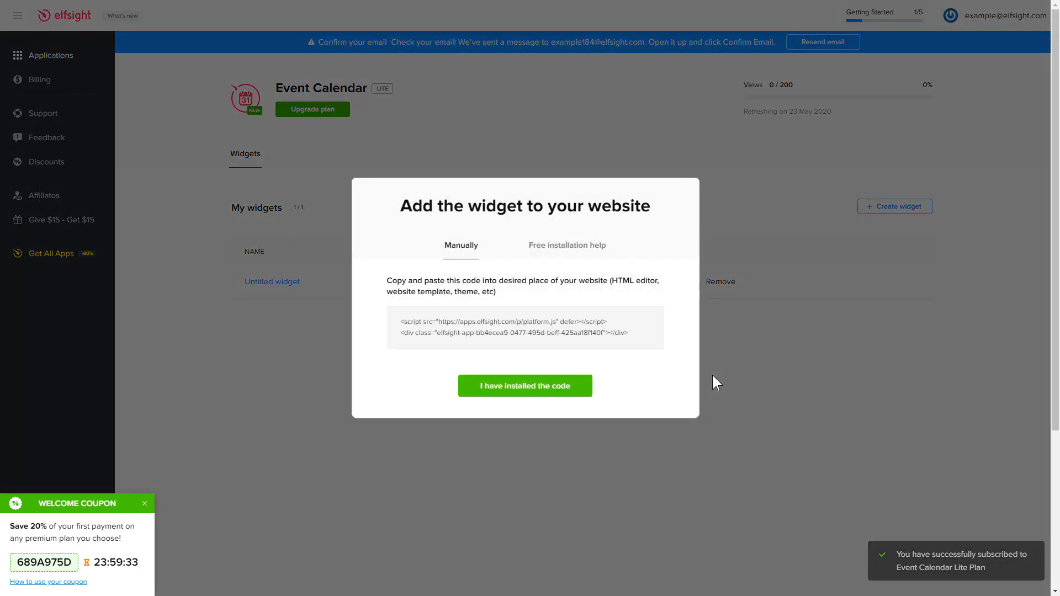
{"action": "left_click", "coordinate": [525, 327]}
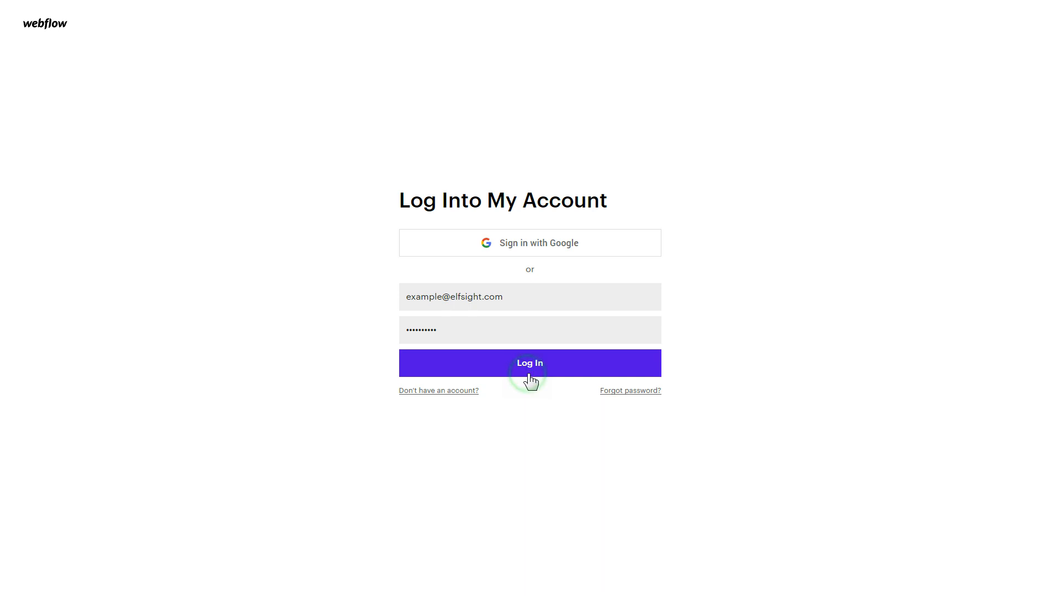
{"action": "left_click", "coordinate": [529, 363]}
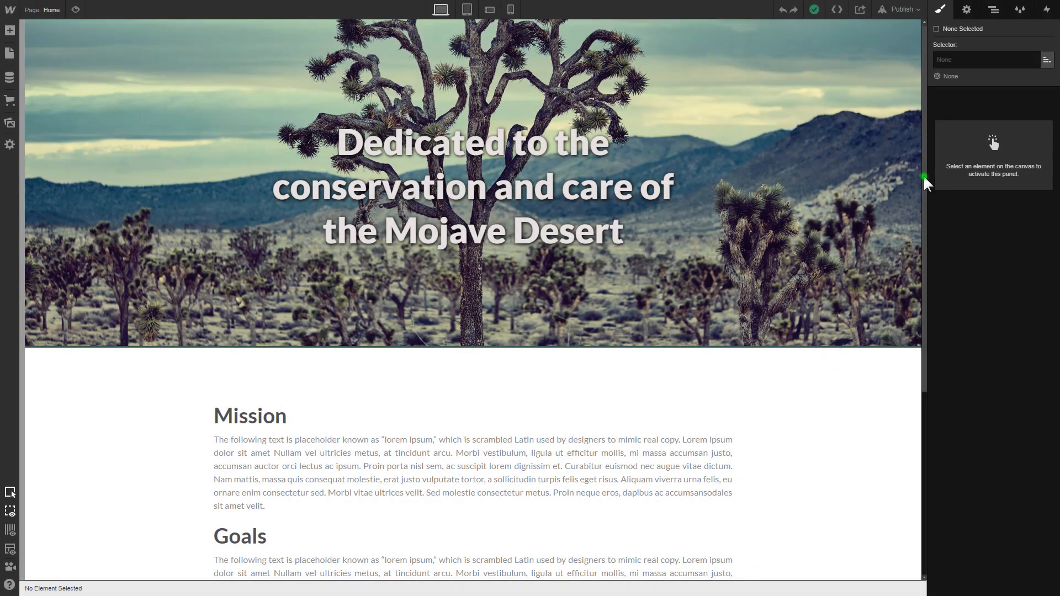
Place an HTML Embed with the Elfsight code between the Mission and Goals sections
{"action": "scroll", "scroll_direction": "down", "scroll_amount": 3}
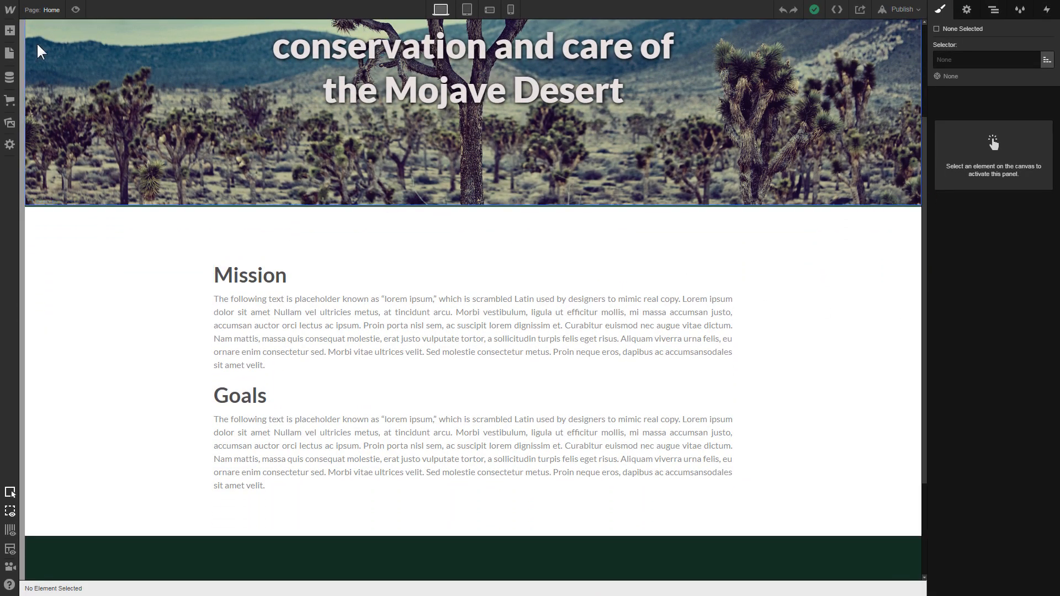
{"action": "left_click", "coordinate": [10, 31]}
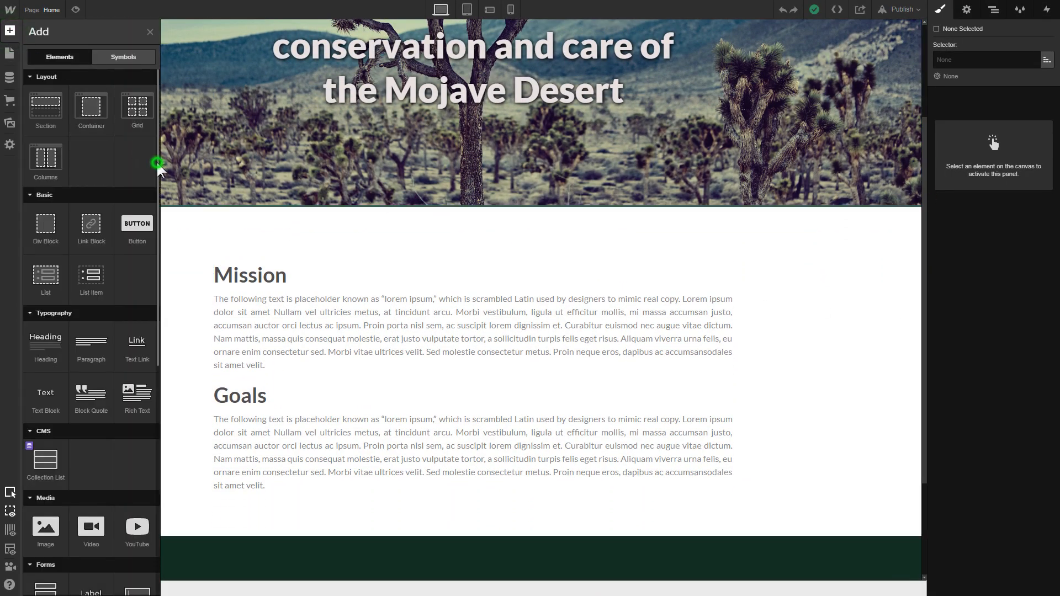
{"action": "scroll", "scroll_direction": "down", "scroll_amount": 3}
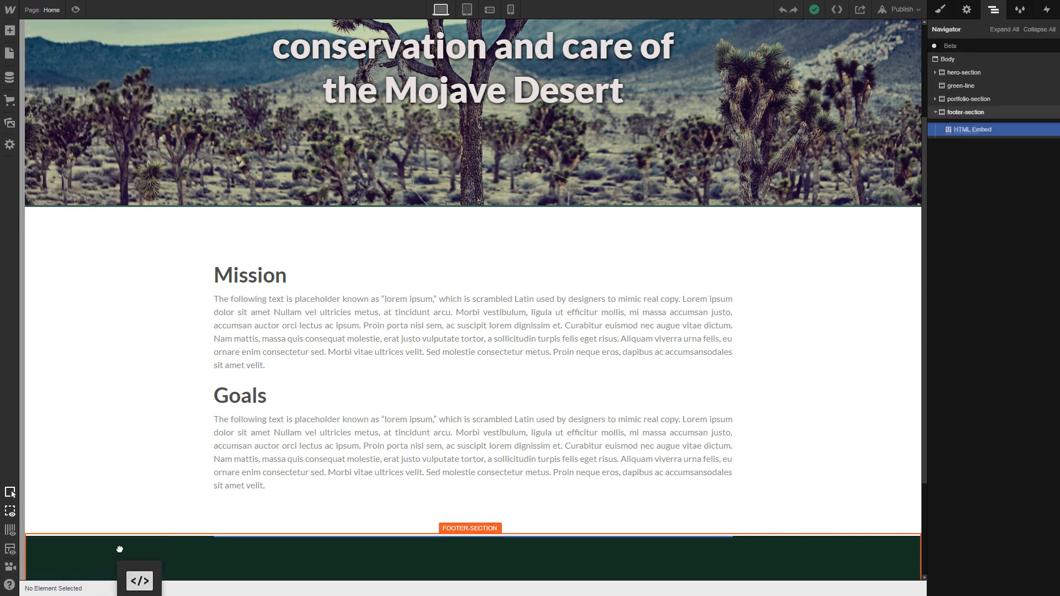
{"action": "left_click", "coordinate": [139, 580]}
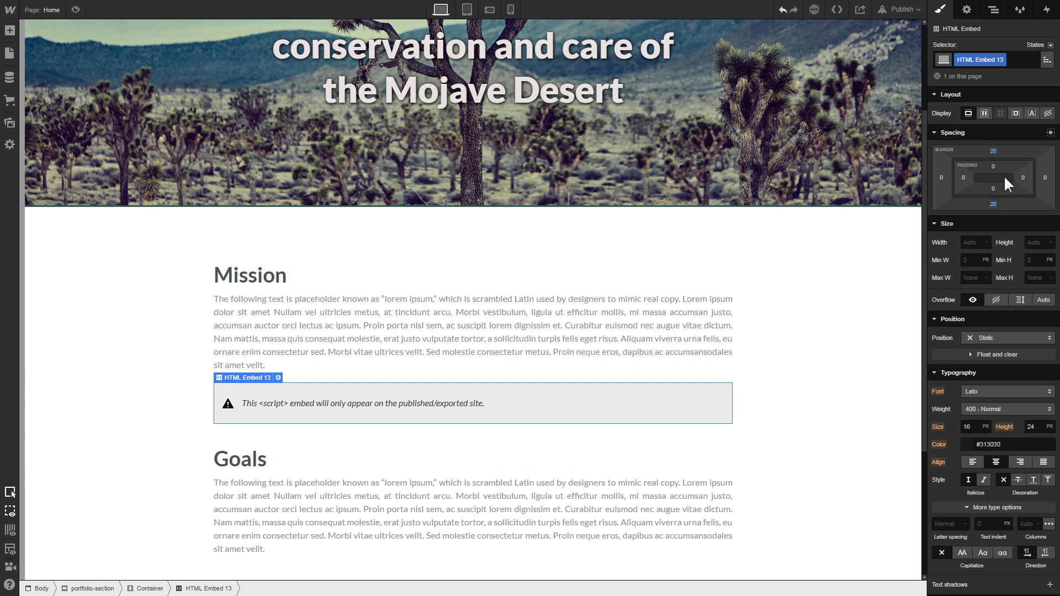
Publish to the webflow.io domain and view the live Mojave Desert site
{"action": "left_click", "coordinate": [899, 9]}
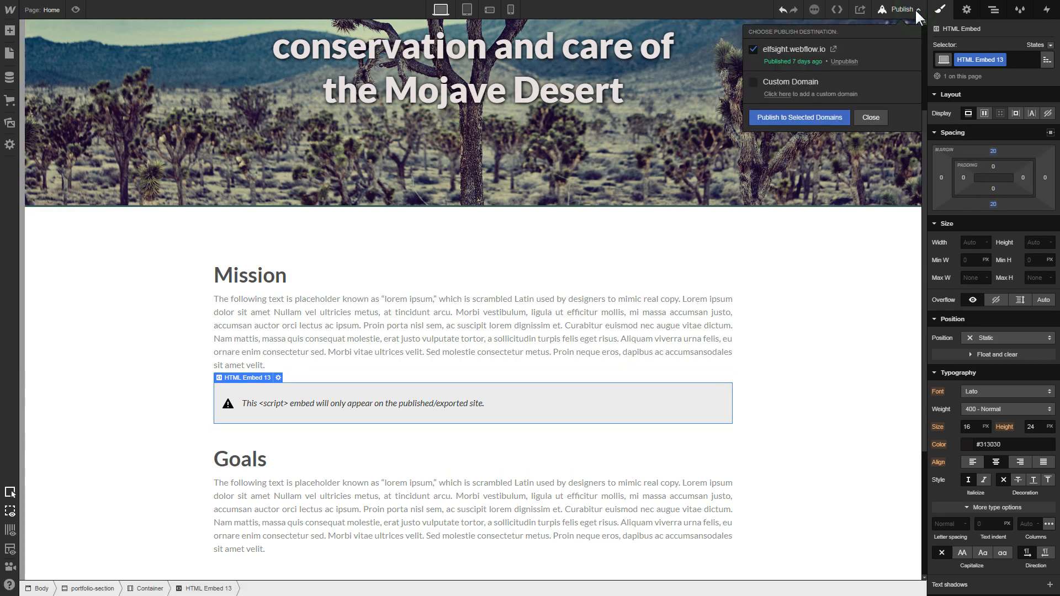
{"action": "left_click", "coordinate": [799, 117]}
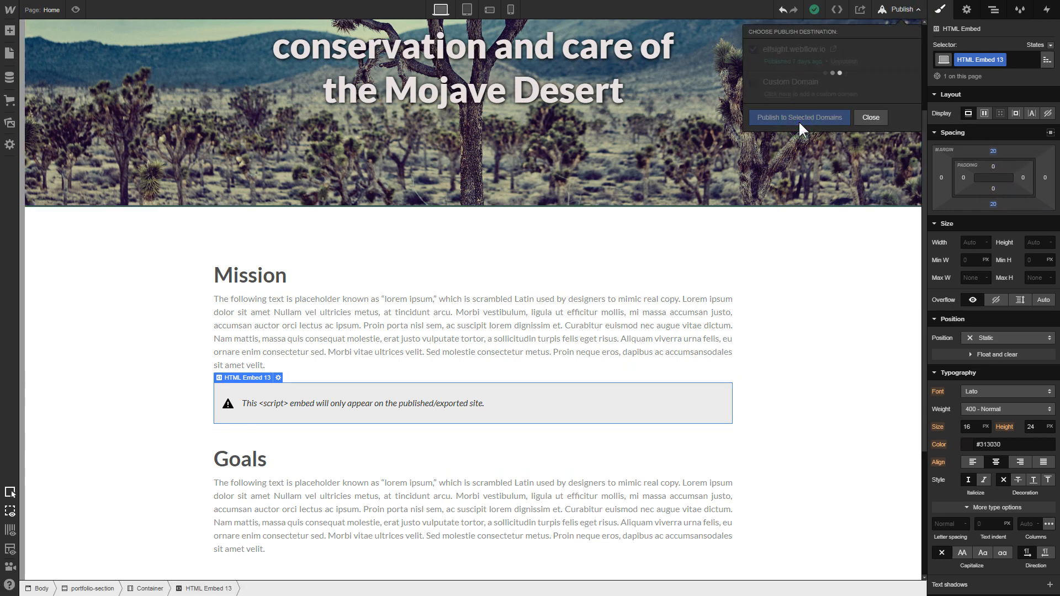
{"action": "left_click", "coordinate": [799, 117]}
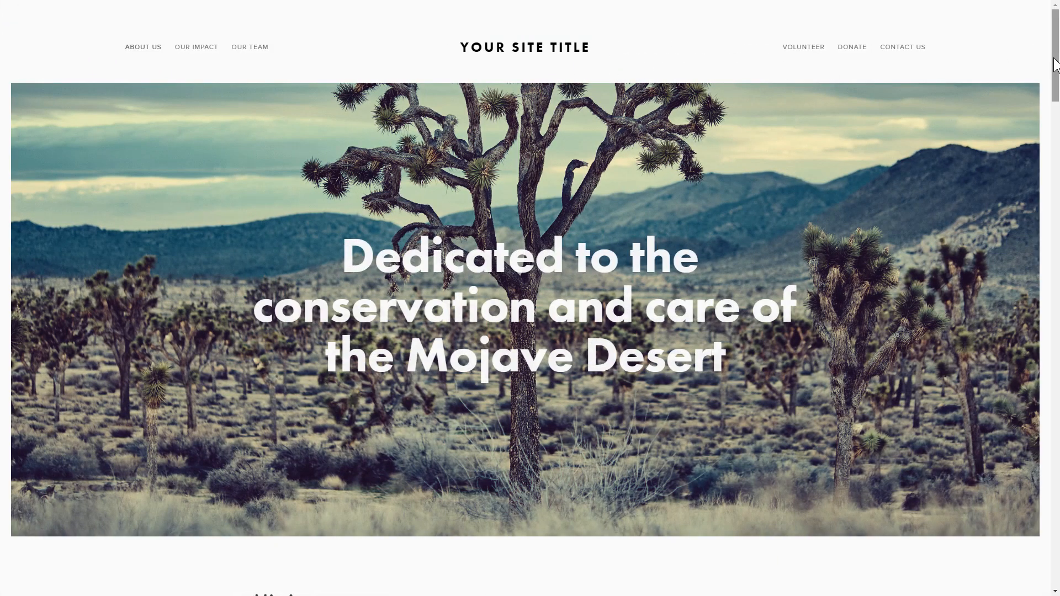
Open the vs.Astros game in the live schedule and show its Add to Calendar options
{"action": "scroll", "scroll_direction": "down", "scroll_amount": 3}
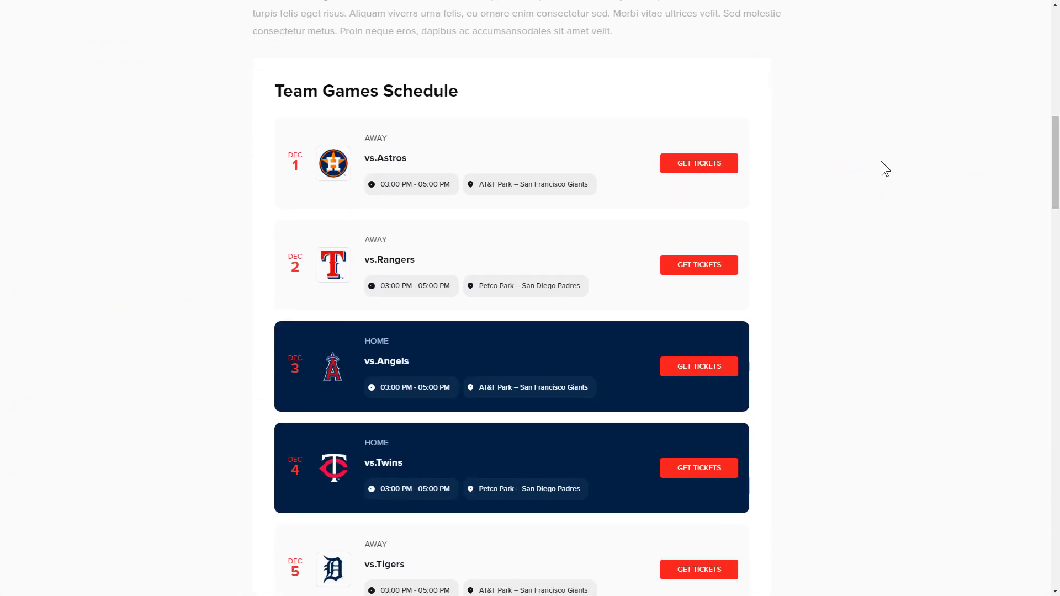
{"action": "left_click", "coordinate": [386, 158]}
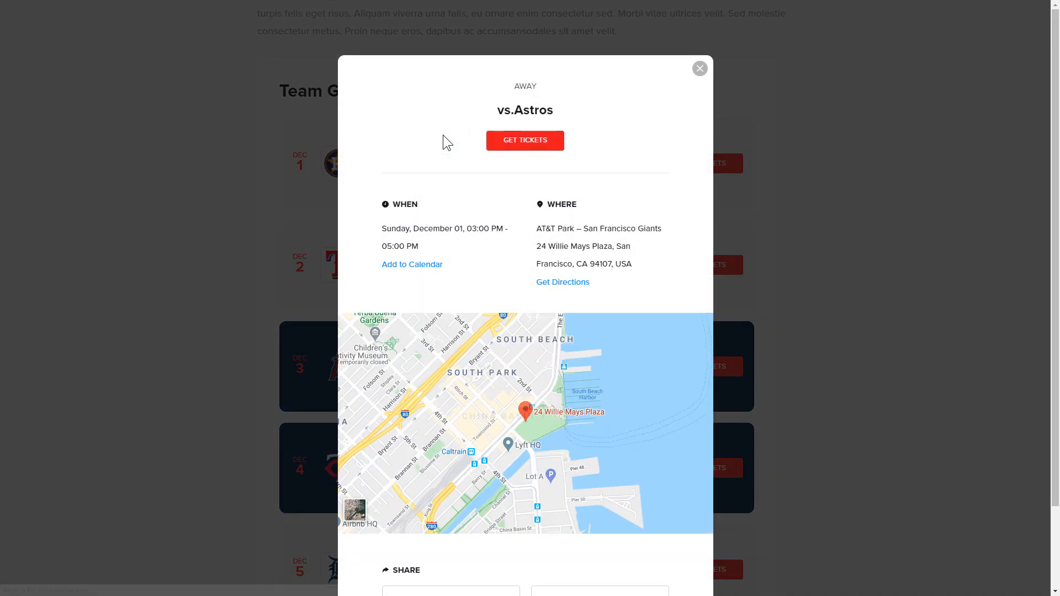
{"action": "left_click", "coordinate": [411, 264]}
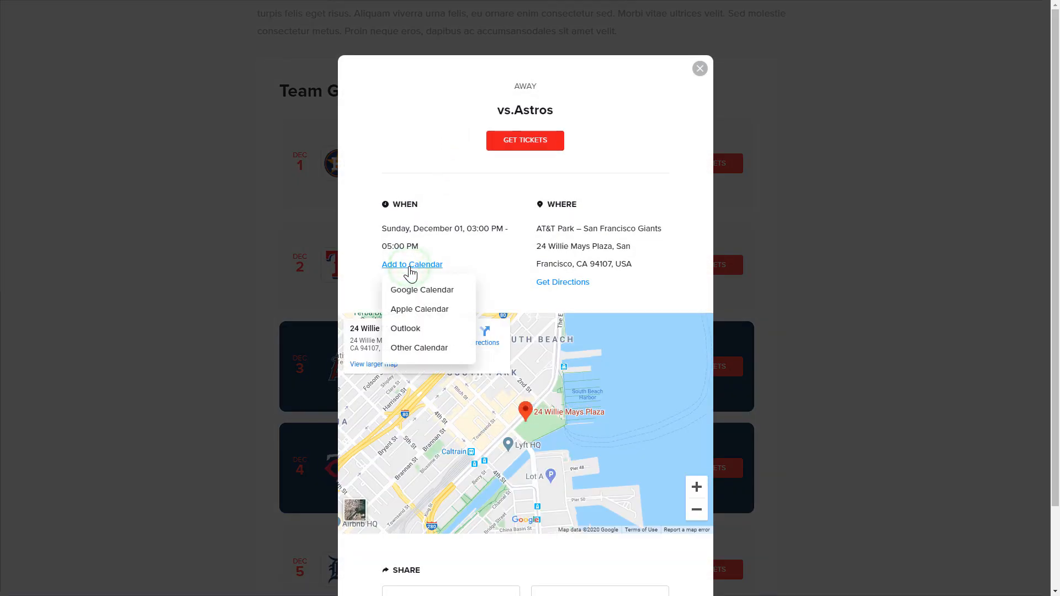